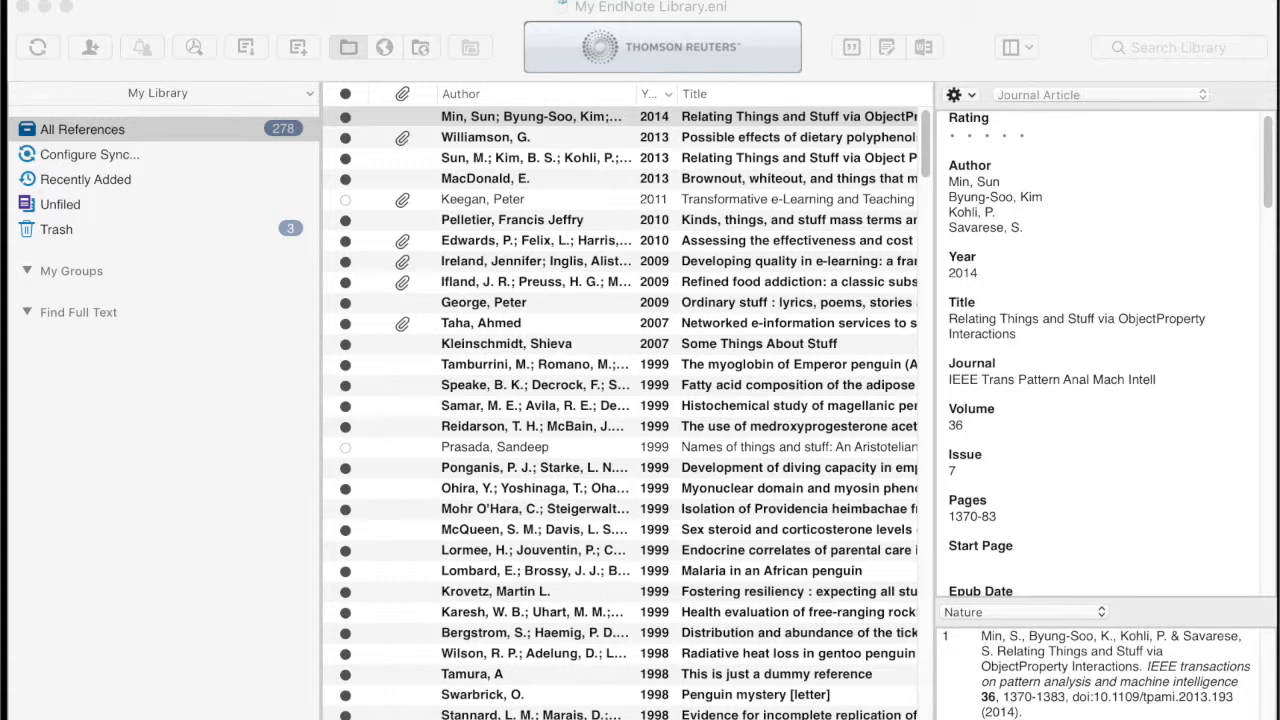
mouse_move(1068, 12)
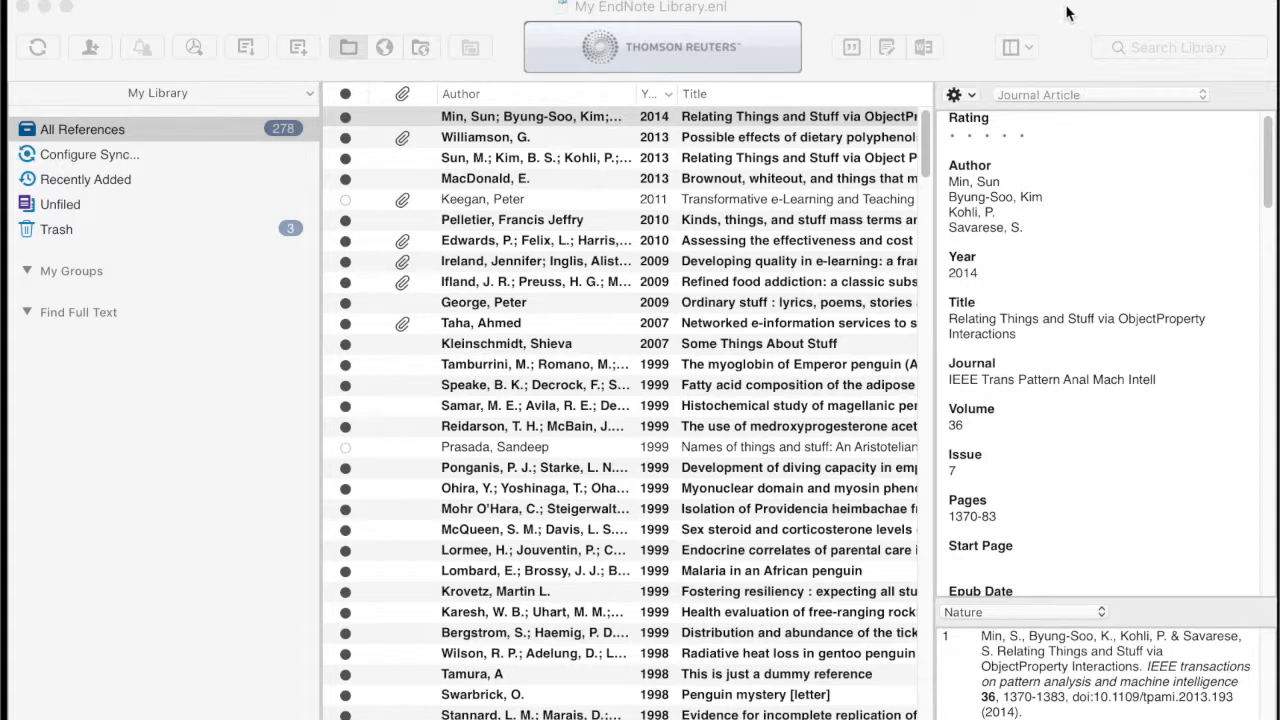
- Re-sort the reference list by the Year and Author column headers so entries run alphabetically by author
scroll(down, 3)
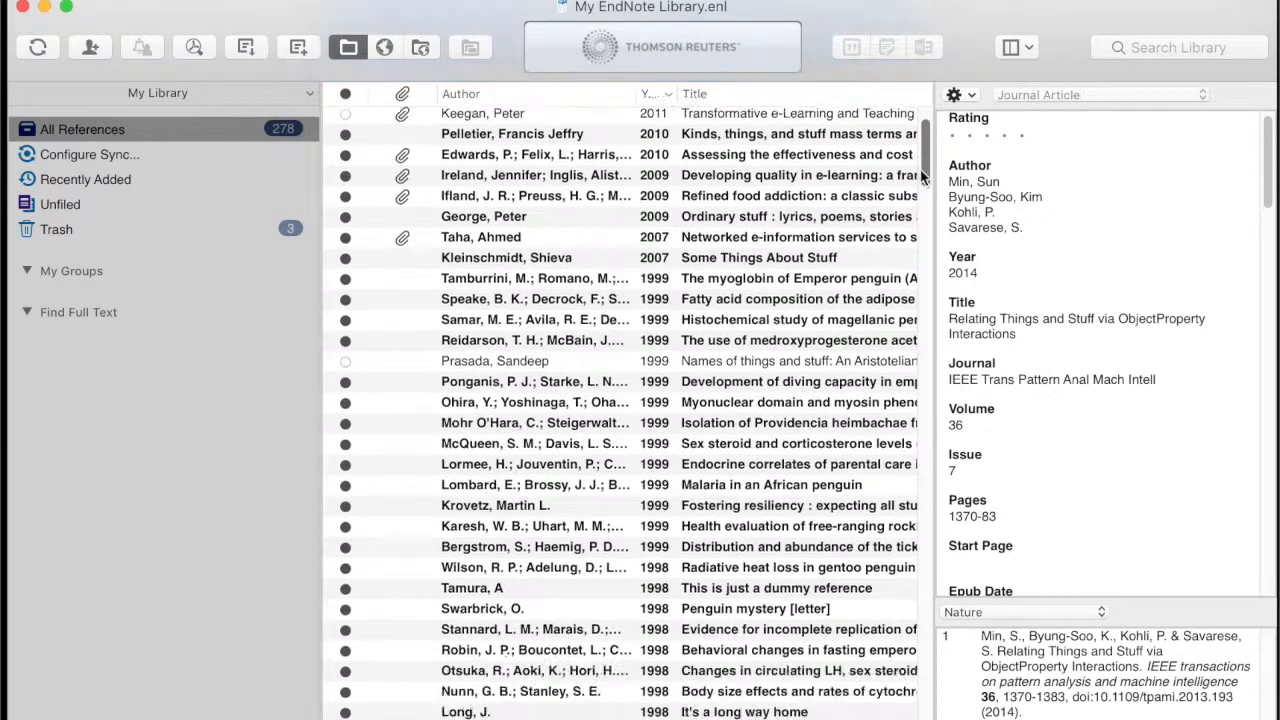
scroll(down, 3)
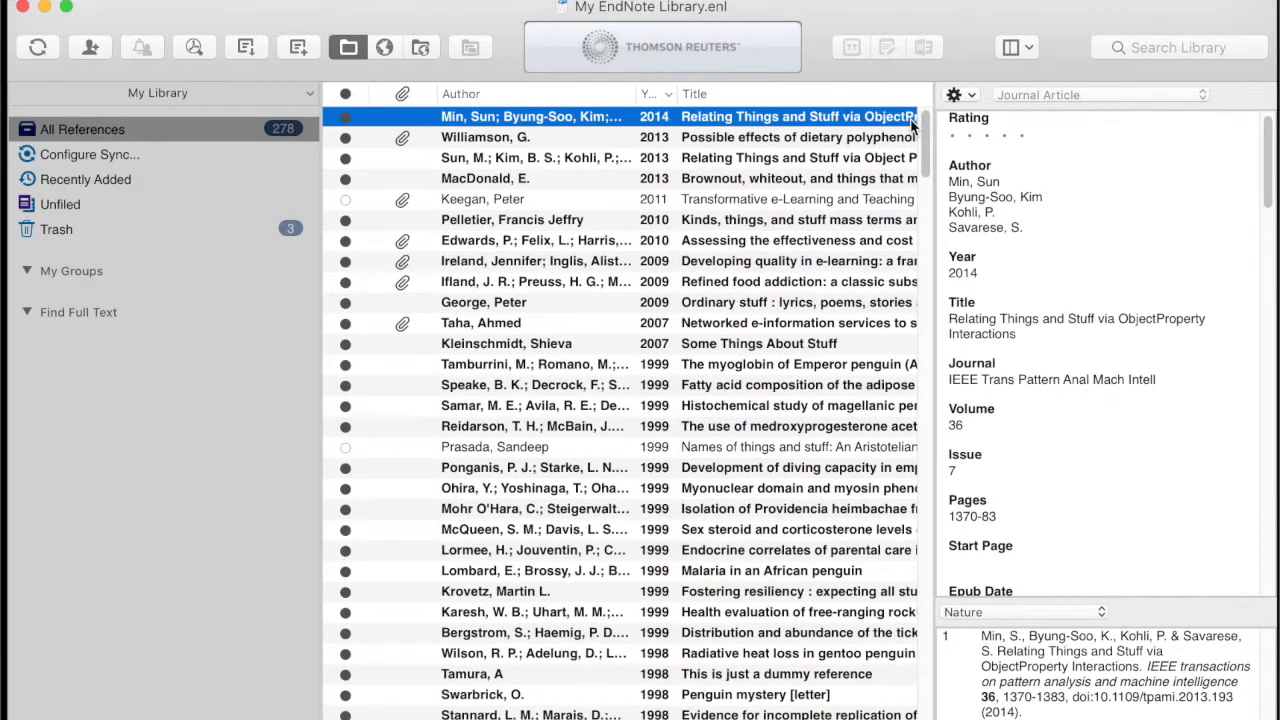
mouse_move(556, 110)
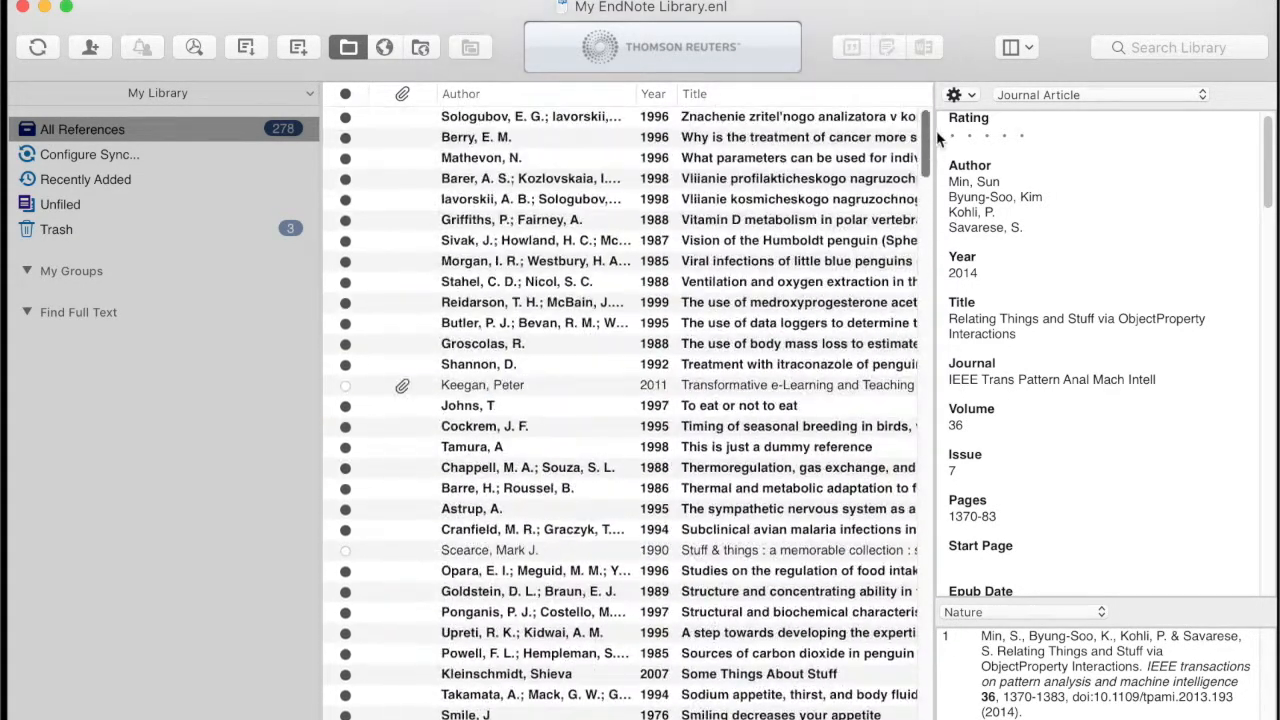
scroll(down, 3)
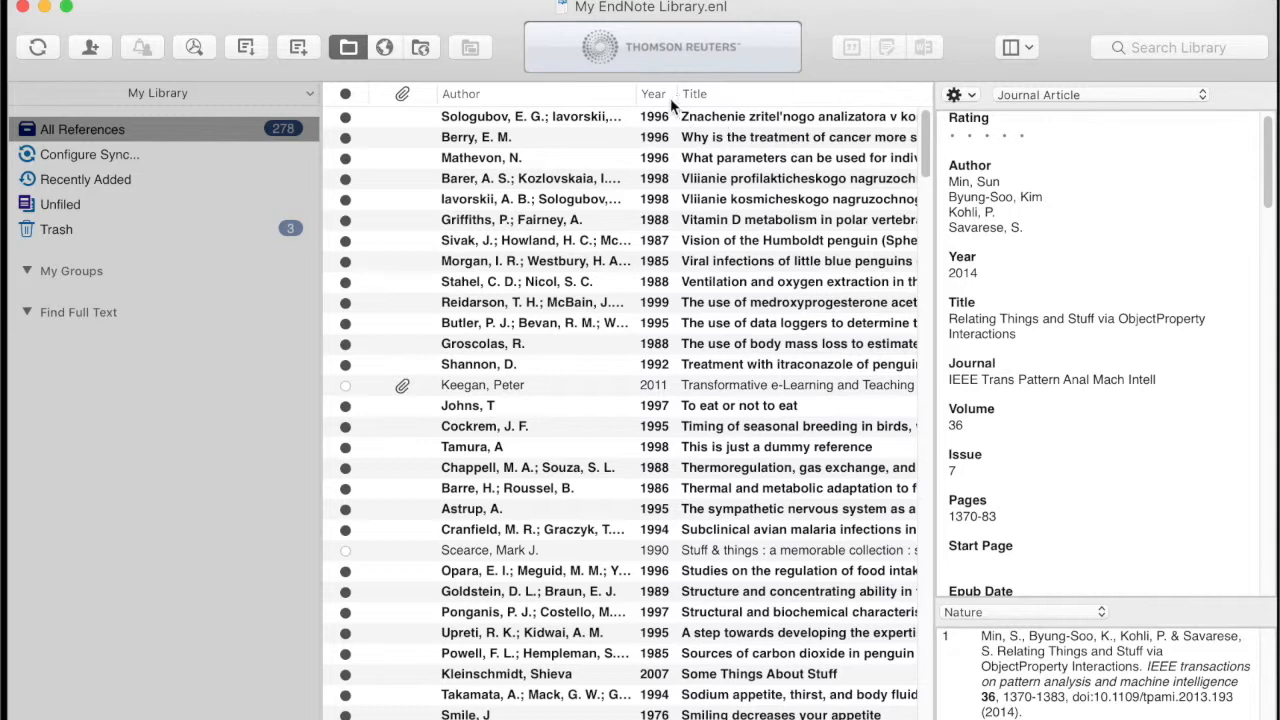
click(652, 94)
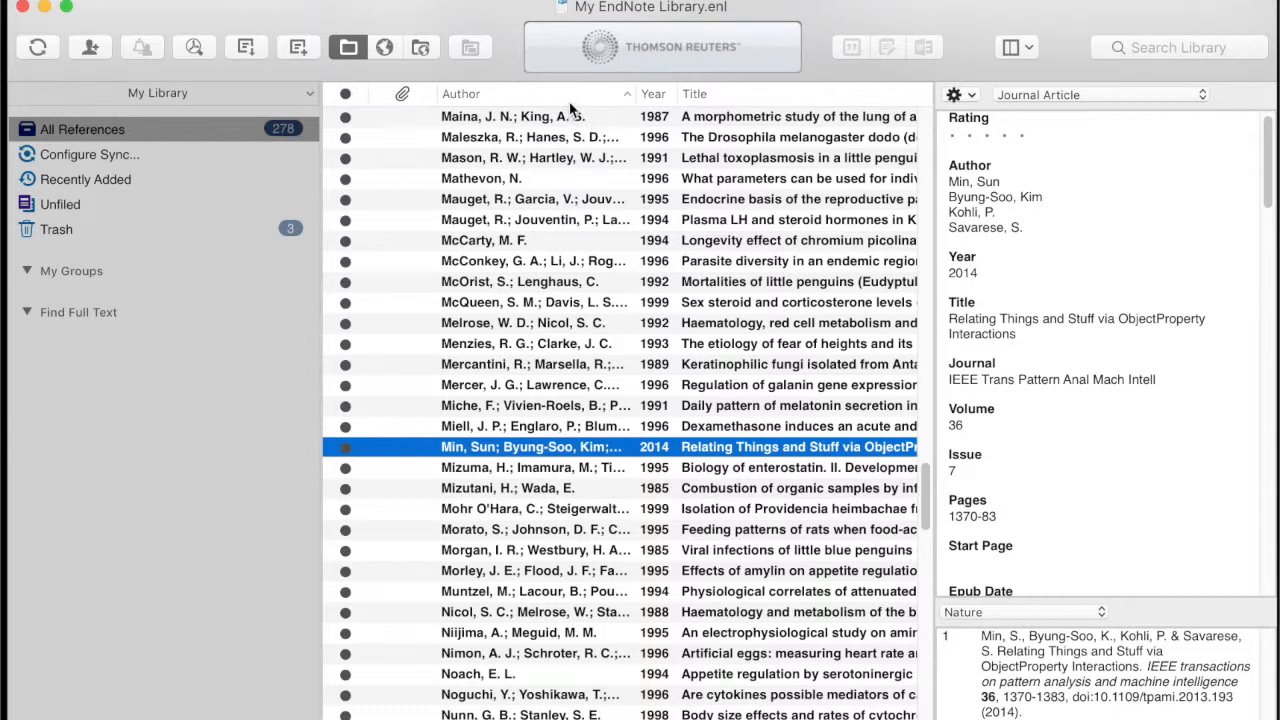
mouse_move(176, 20)
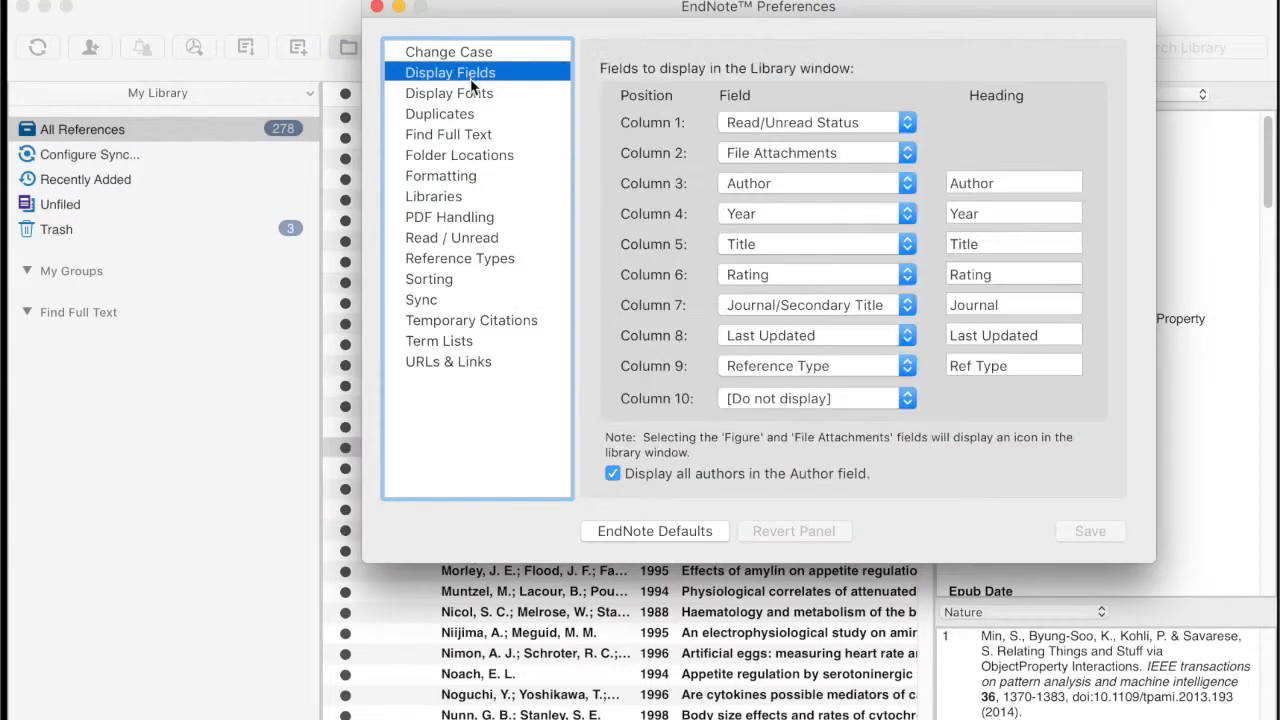
- Set Display Fields column 1 to Record Number in Preferences and save the change
click(904, 122)
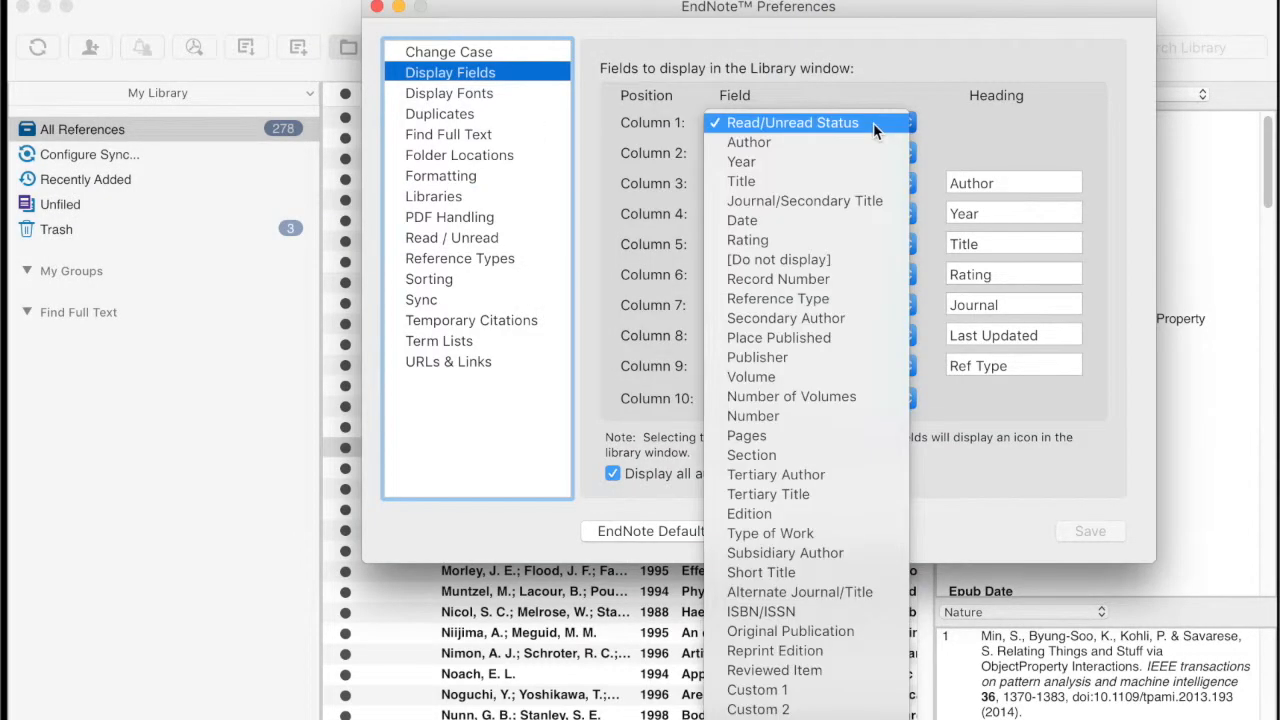
mouse_move(852, 280)
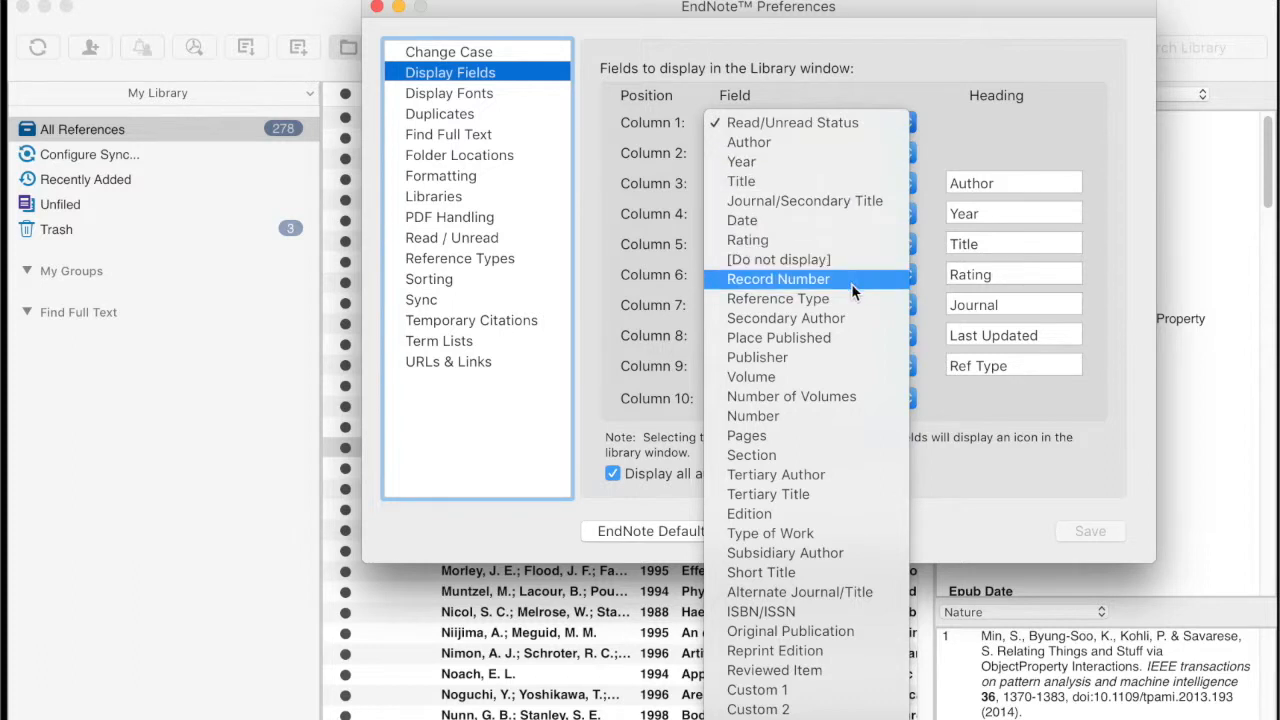
click(778, 280)
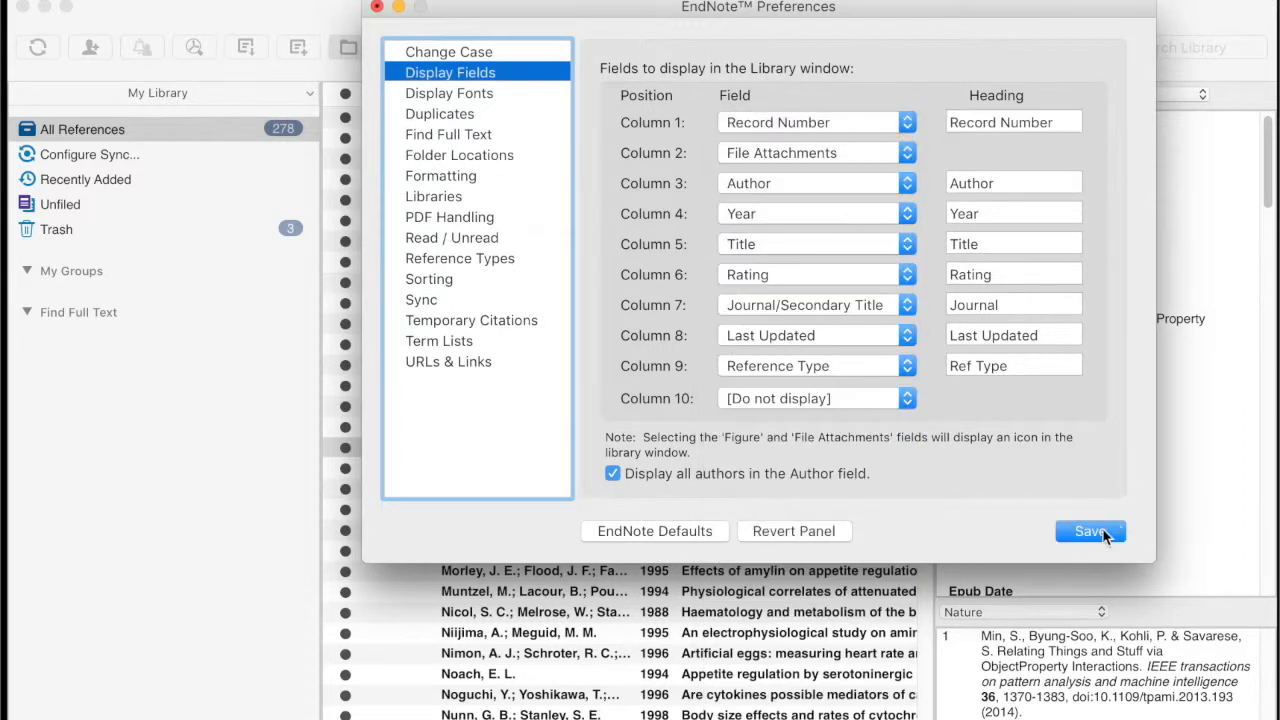
click(1090, 532)
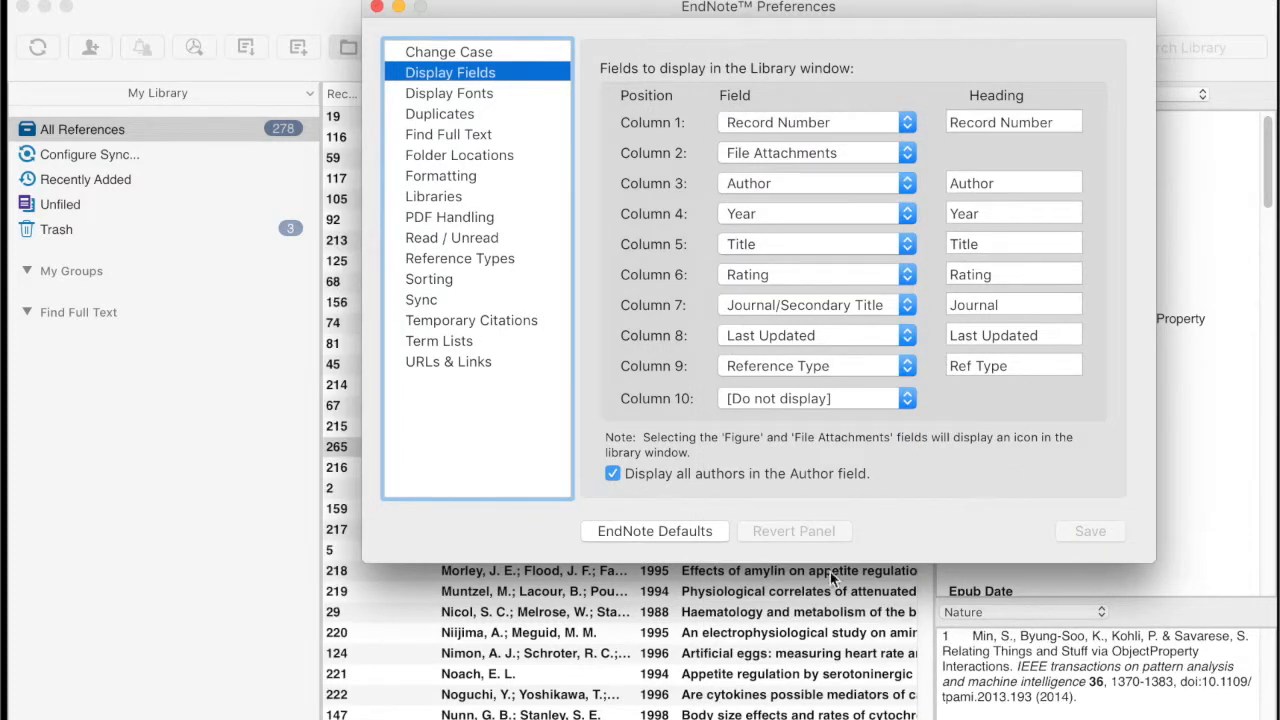